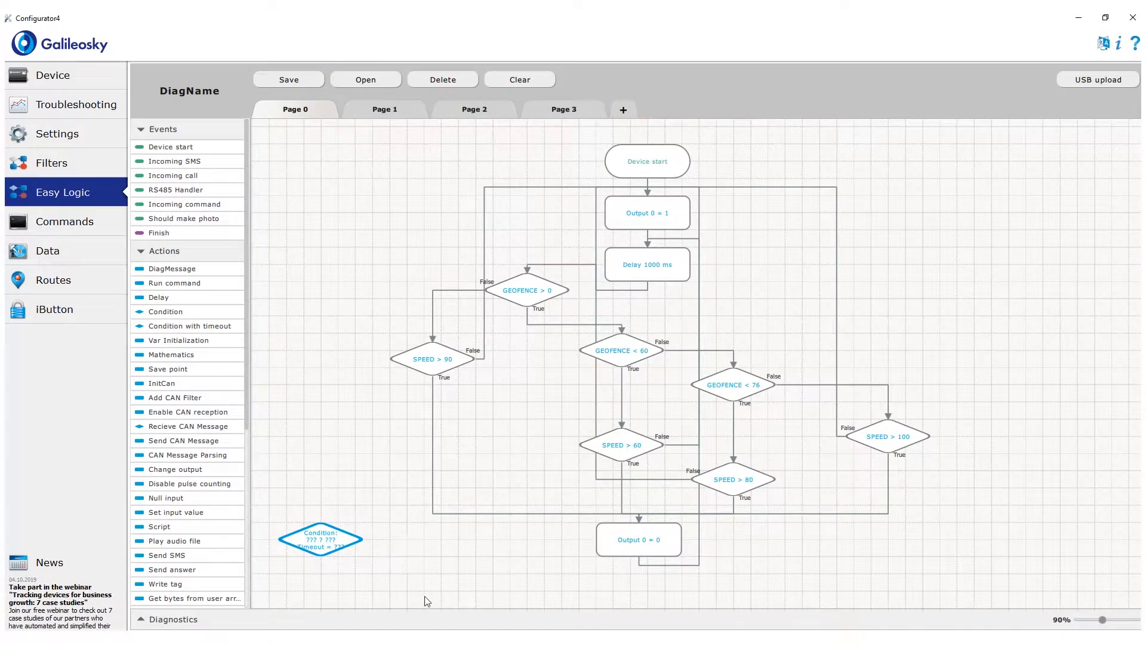
Step: Set the timeout condition block to SPEED > 90
double_click(319, 540)
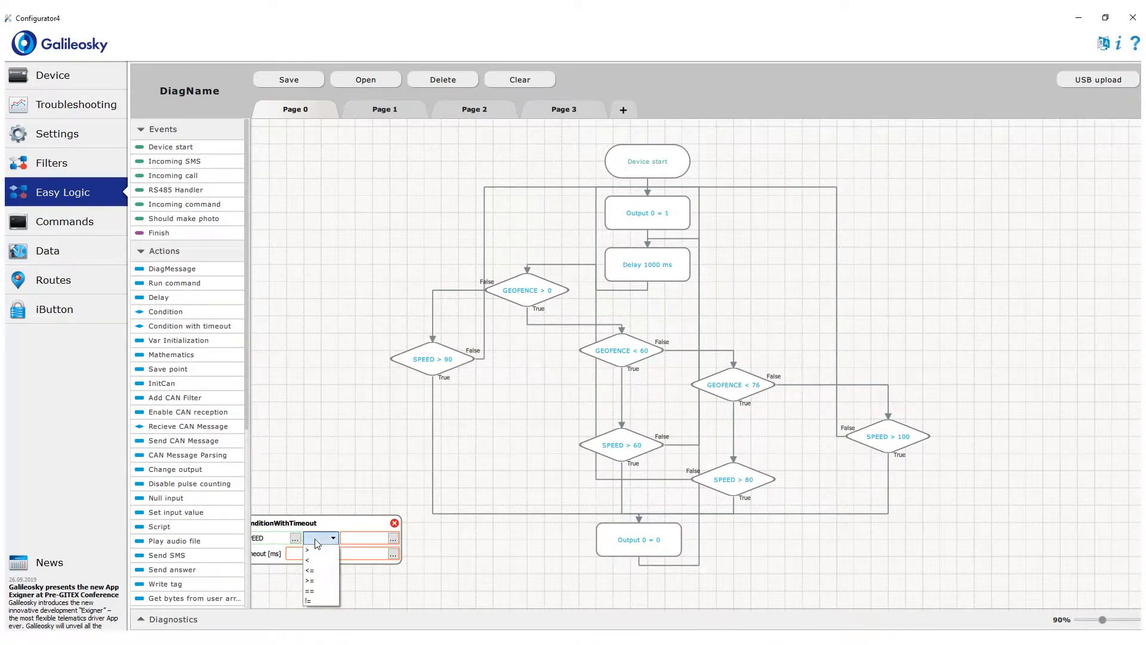
left_click(307, 559)
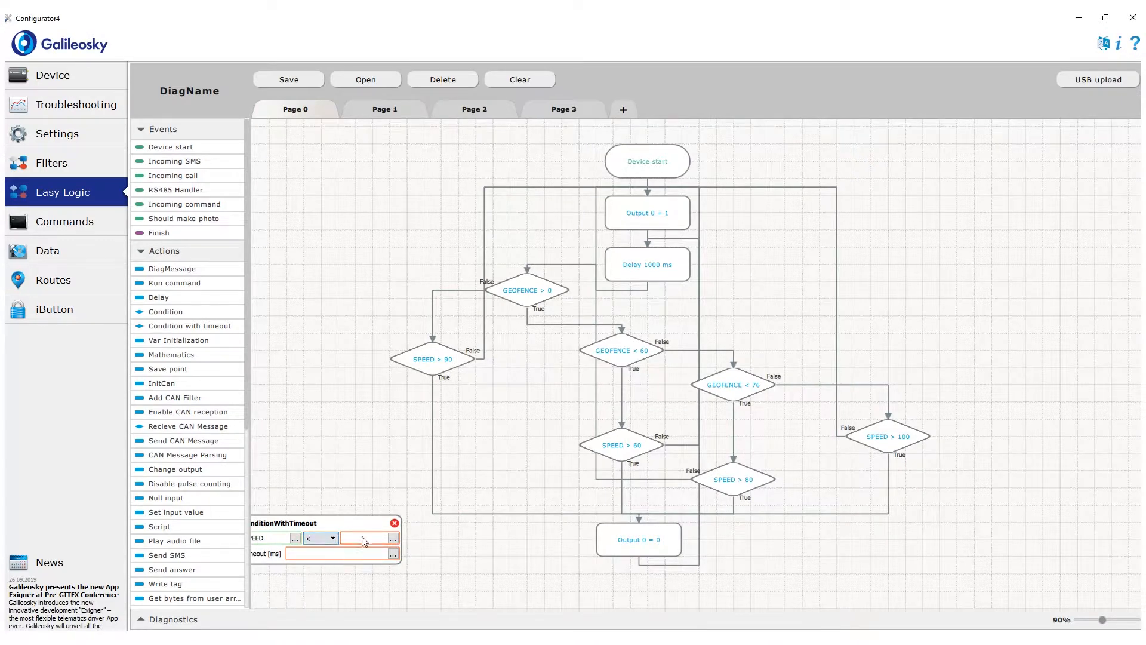
type("90")
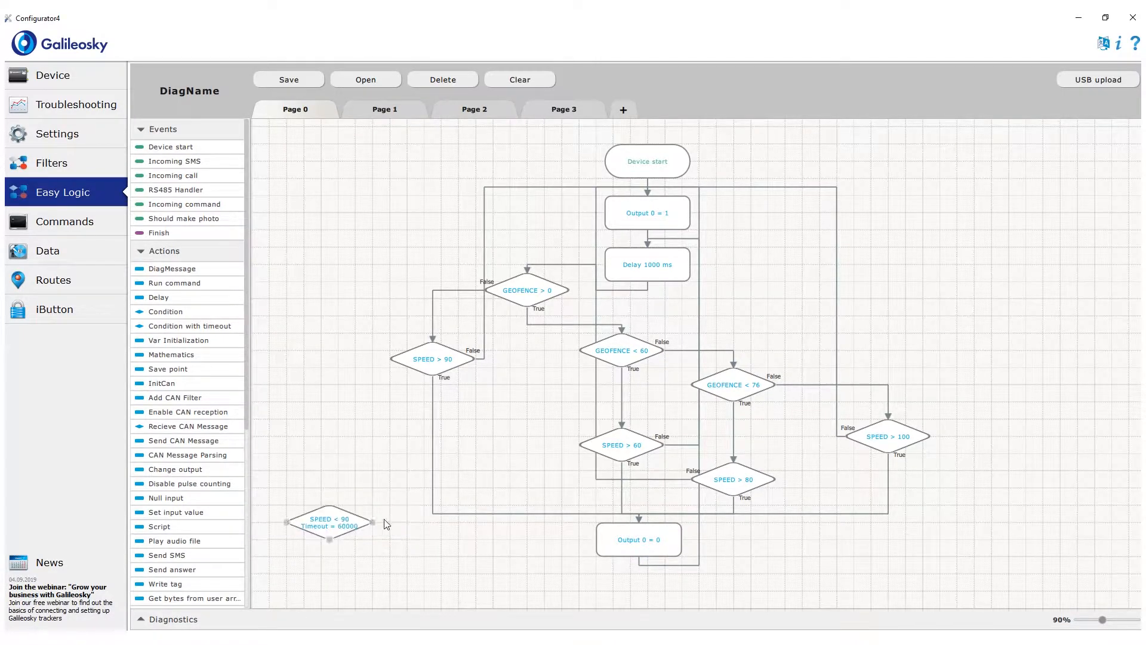
mouse_move(189, 486)
type("123")
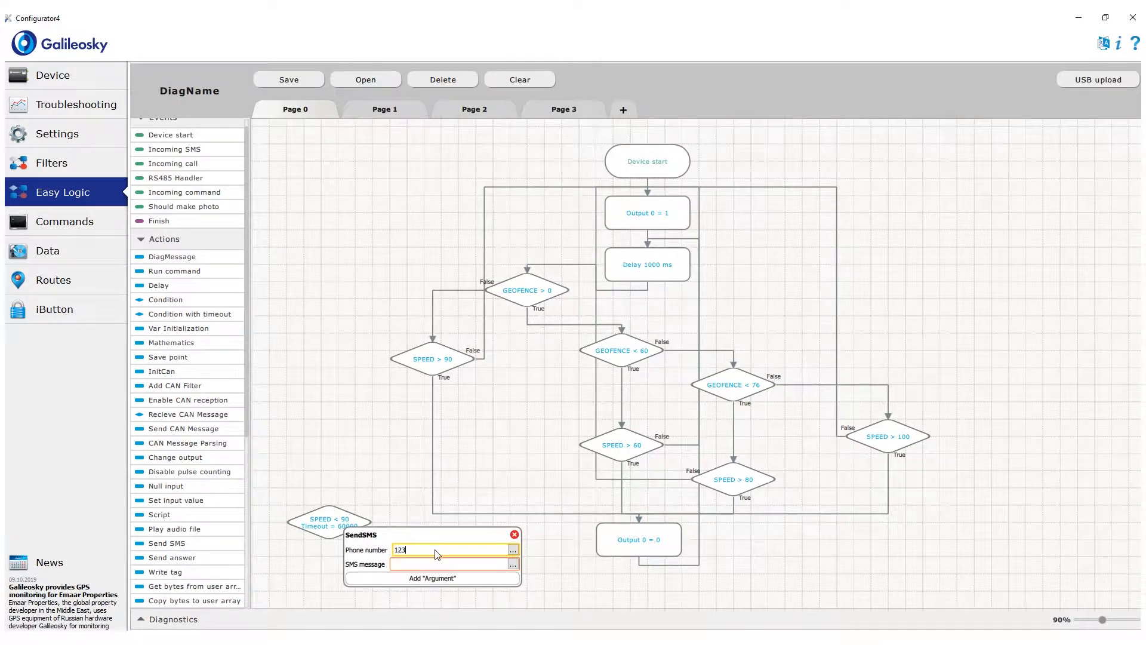
Step: Enter phone number 123456789 and message 'Speed is exceeded' in the Send SMS block
type("456789")
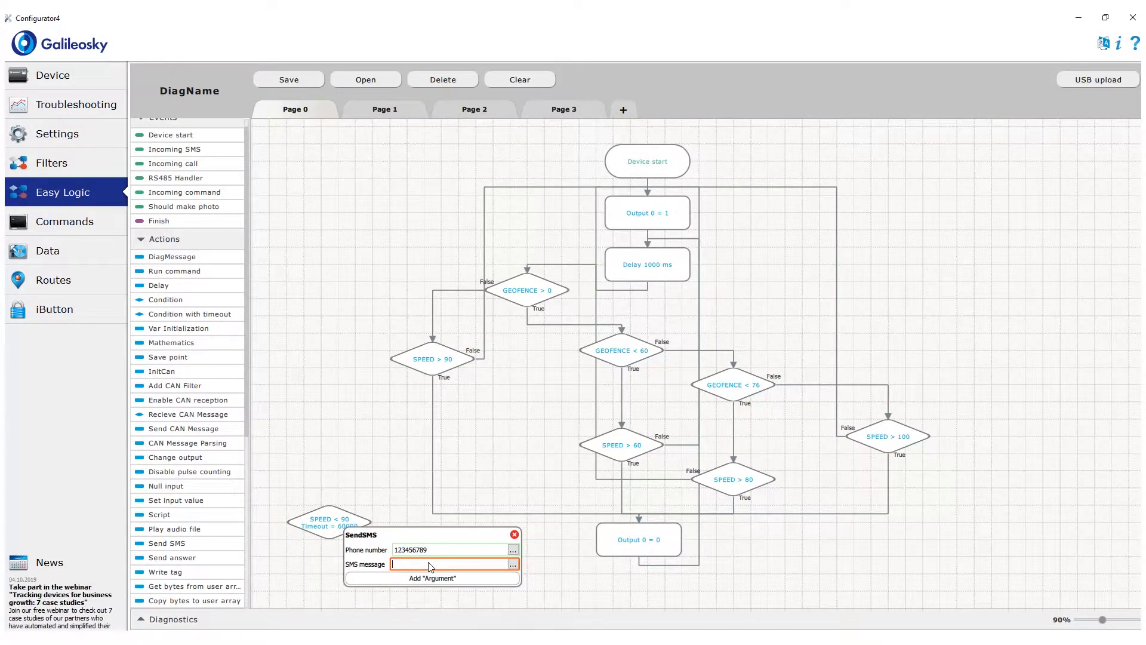
type("Speed is")
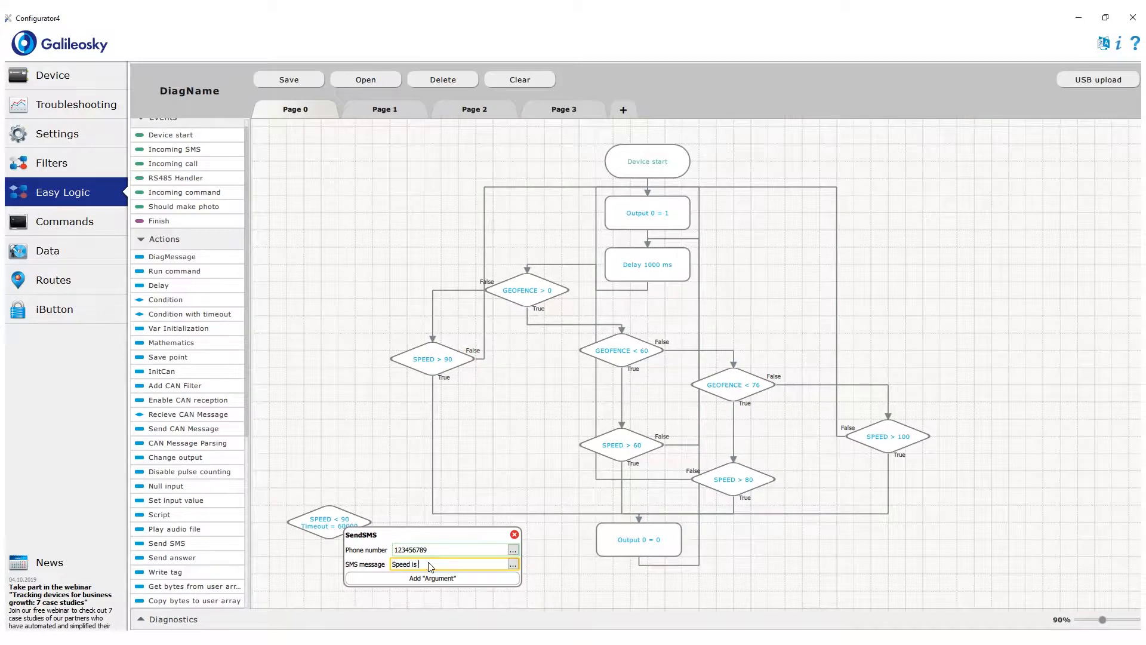
type("exceeded")
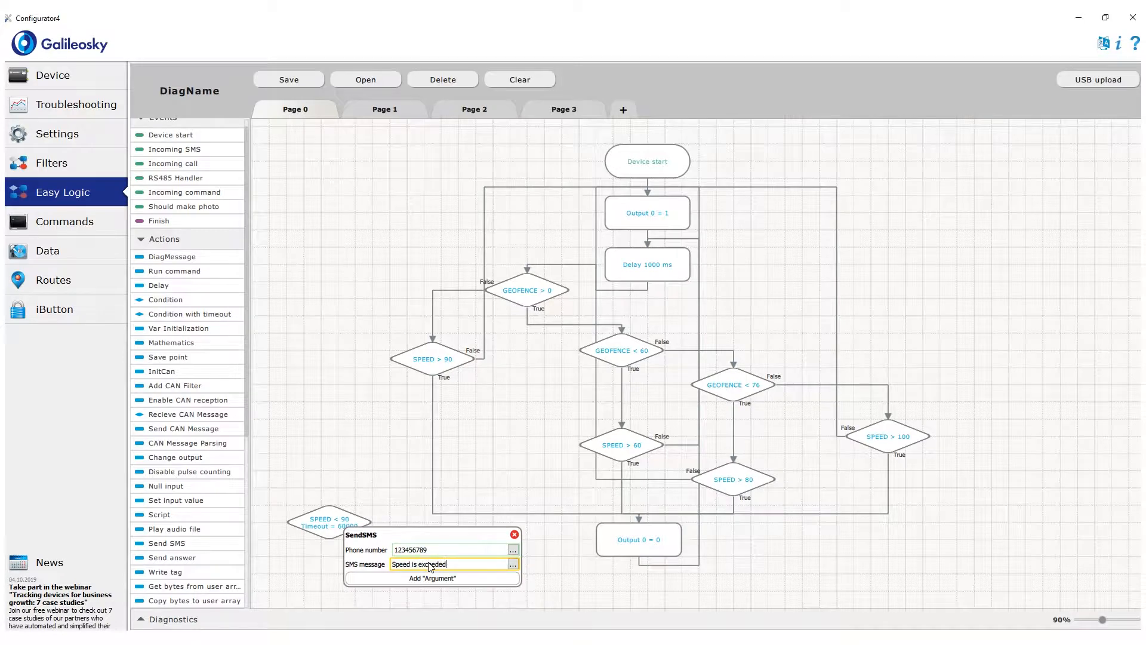
left_click(514, 534)
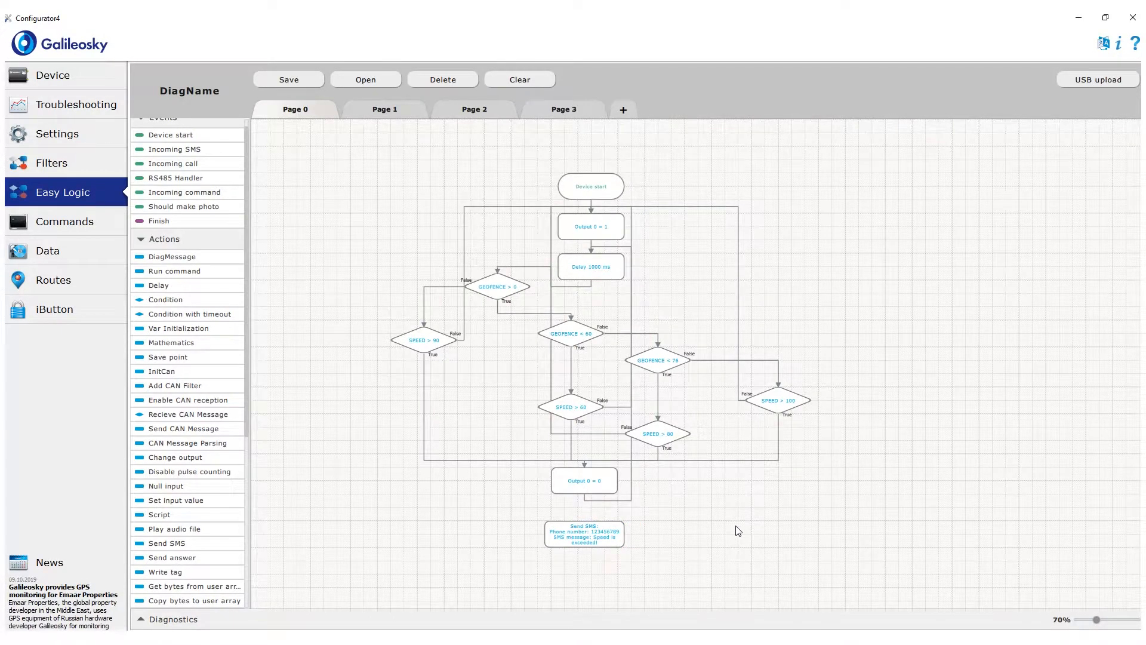
mouse_move(735, 481)
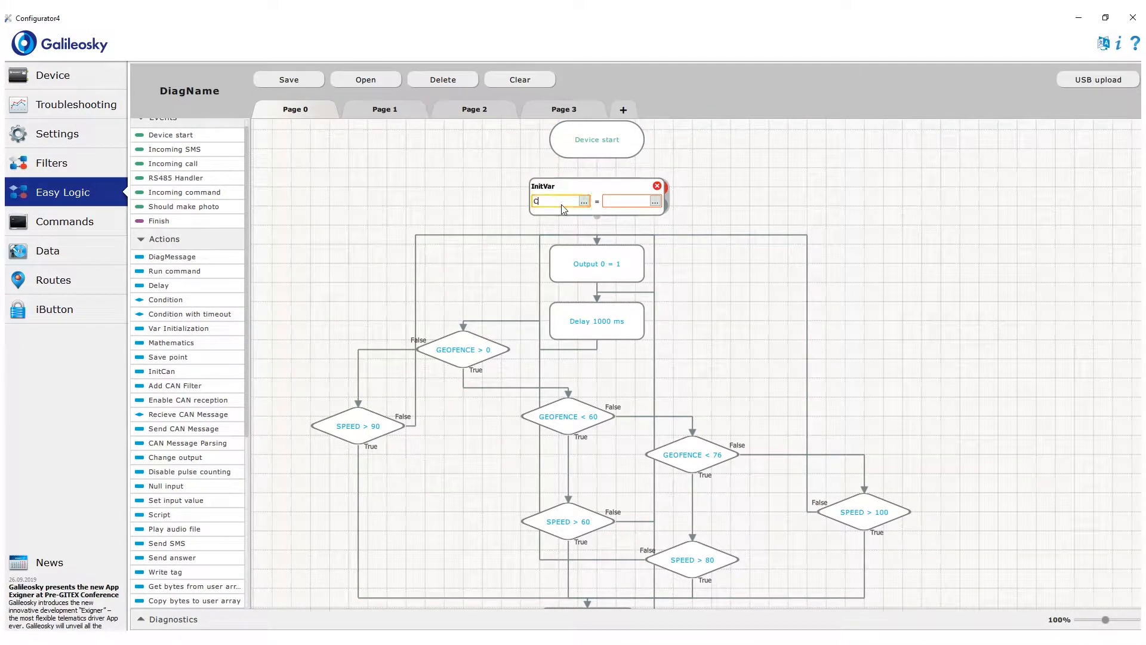
Step: Enter Count as the InitVar block's variable
type("Count = 0")
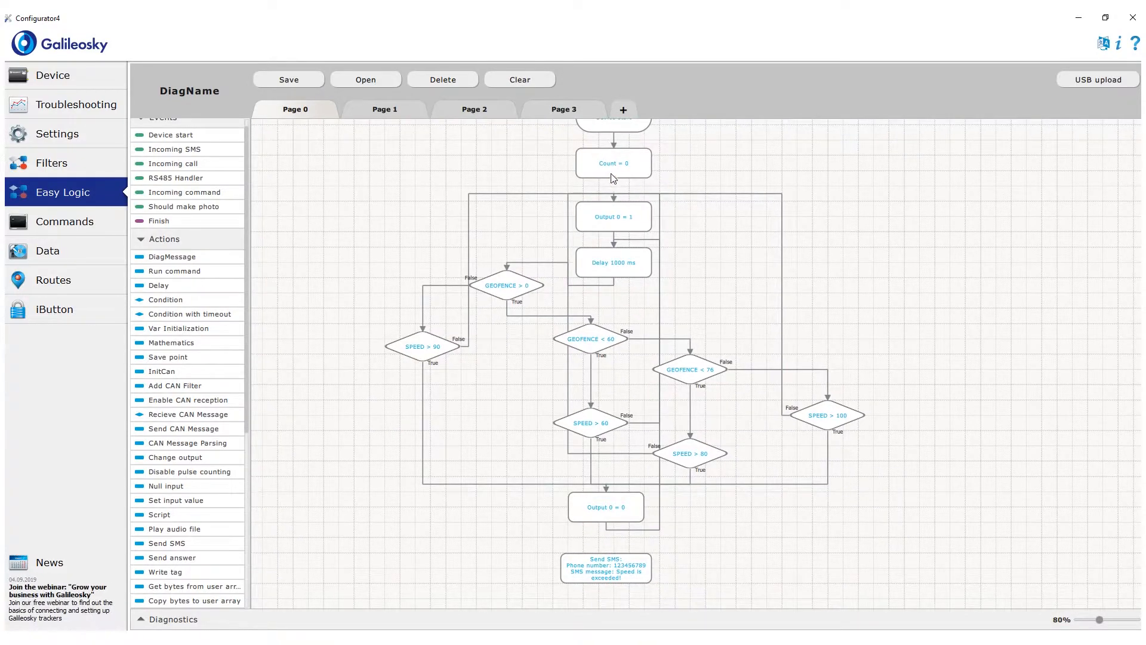
scroll("down", 3)
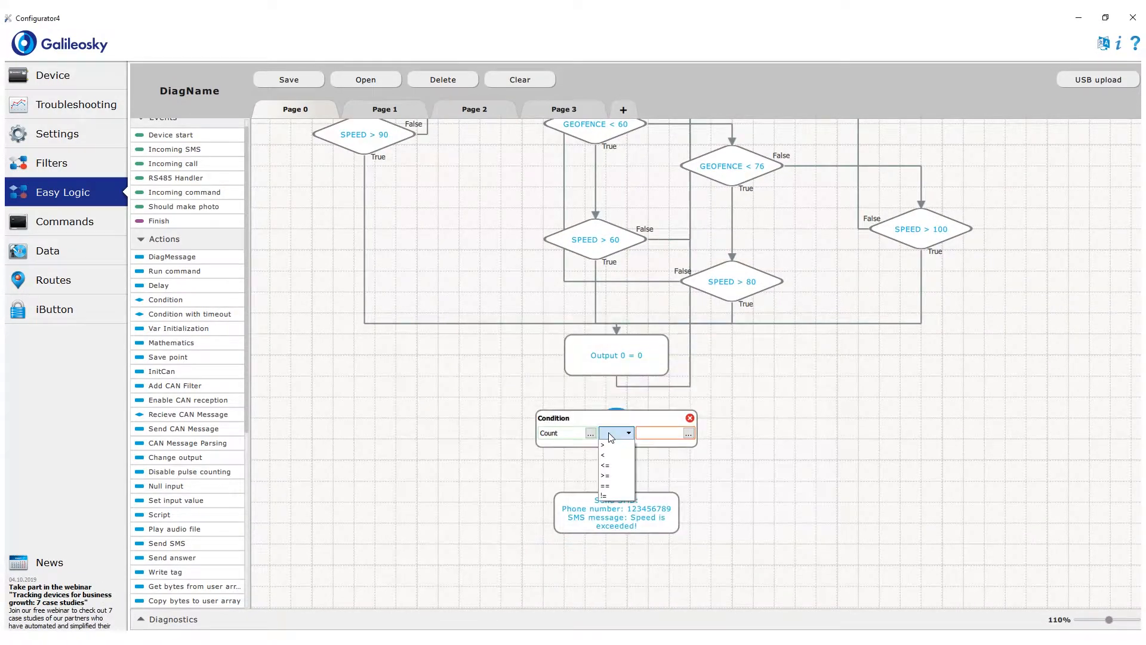
Step: Make the Count condition compare greater-than-or-equal to 10
left_click(601, 475)
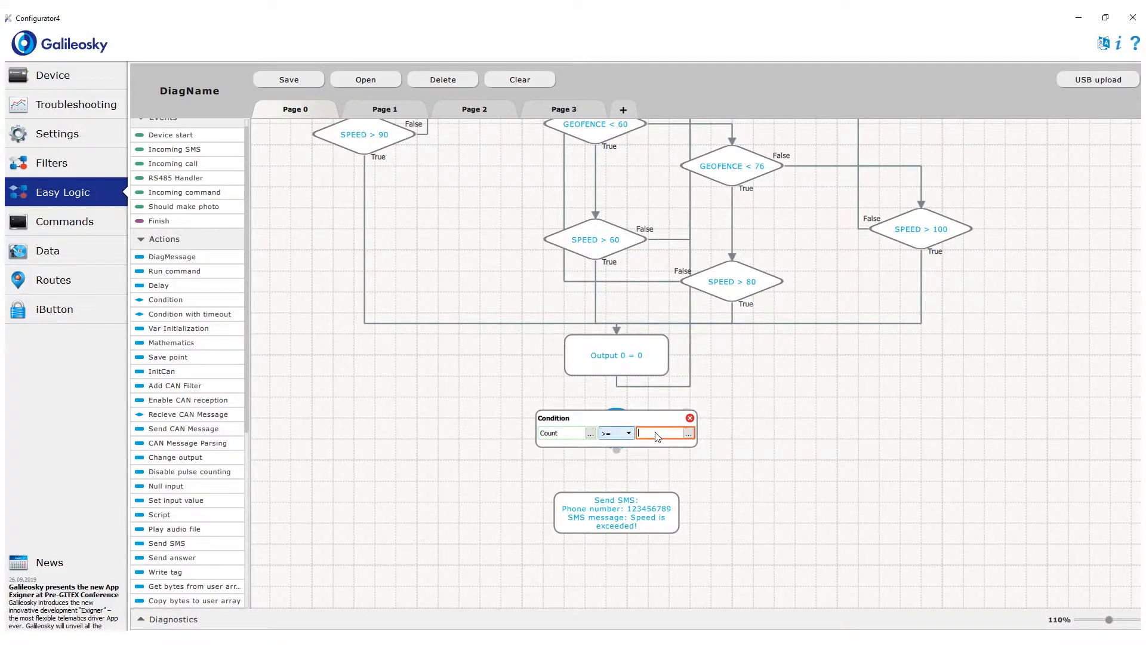
type("10")
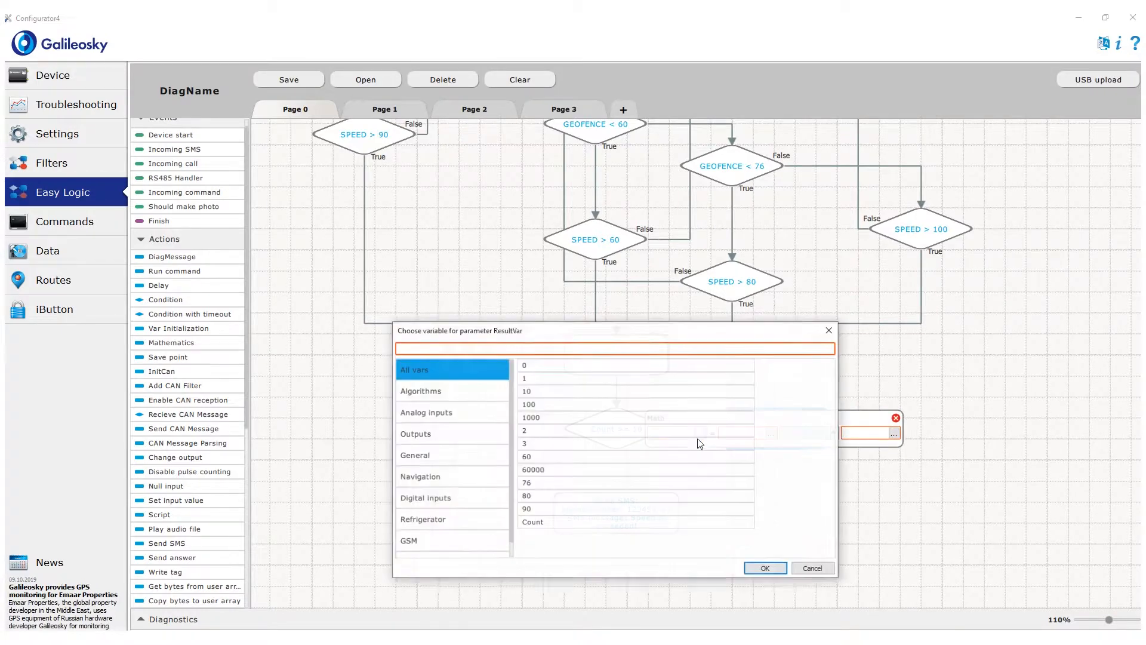
Step: Choose Count as the Mathematics block's result and left operand variables
left_click(420, 391)
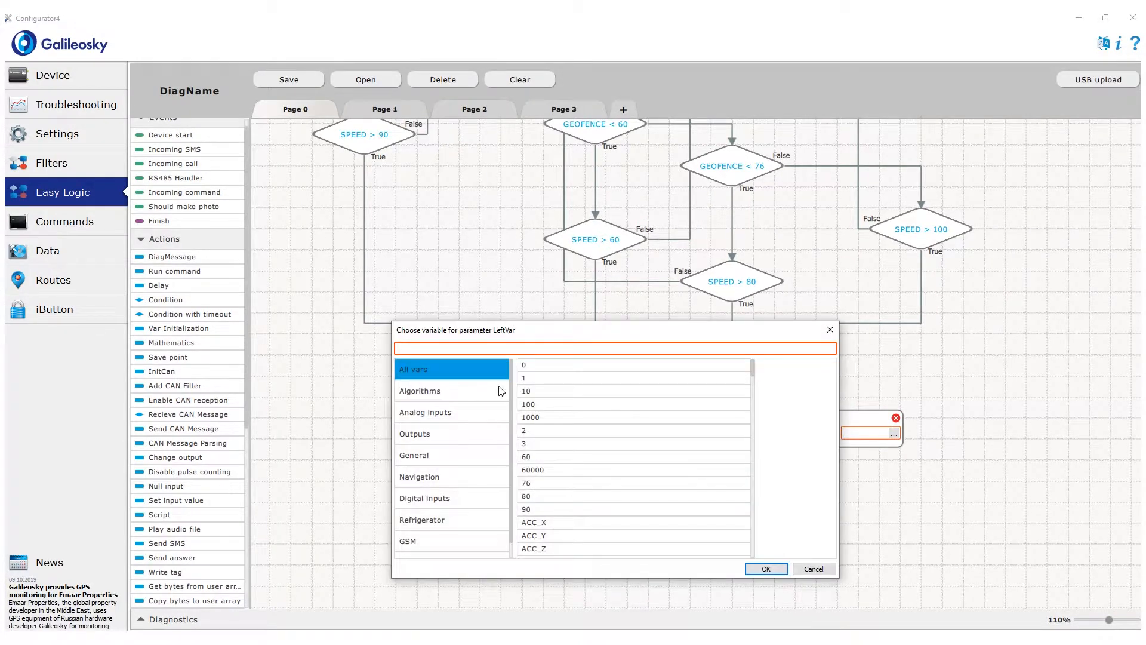
left_click(419, 390)
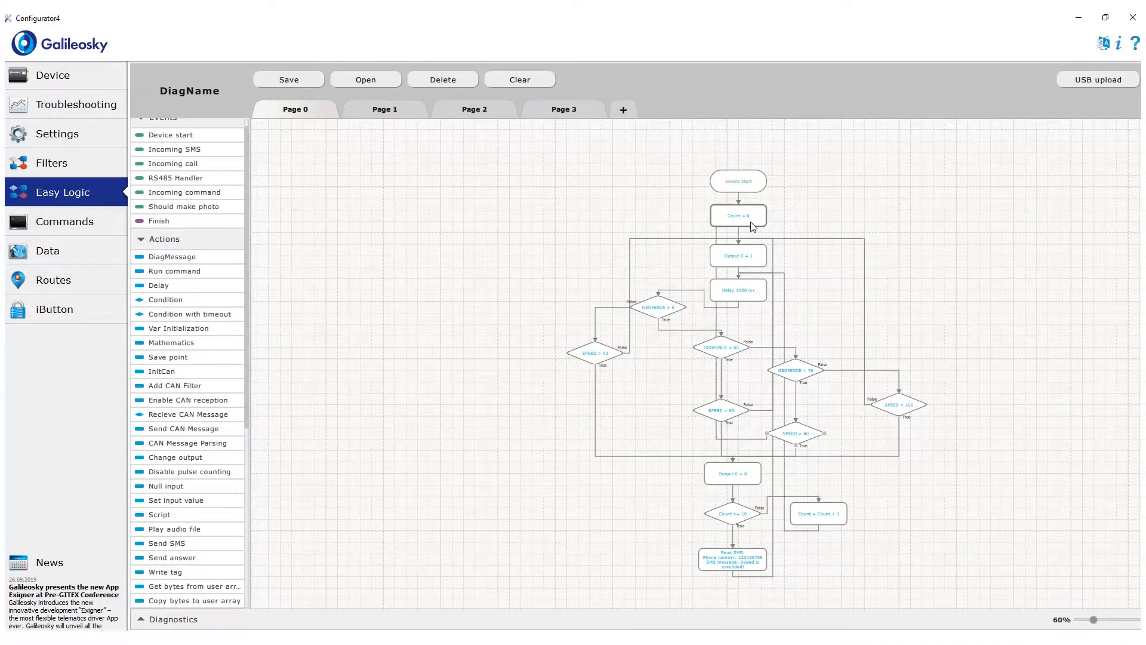
Step: Select the Count = 0 block and the SPEED > 90 condition to reroute connections
left_click(738, 215)
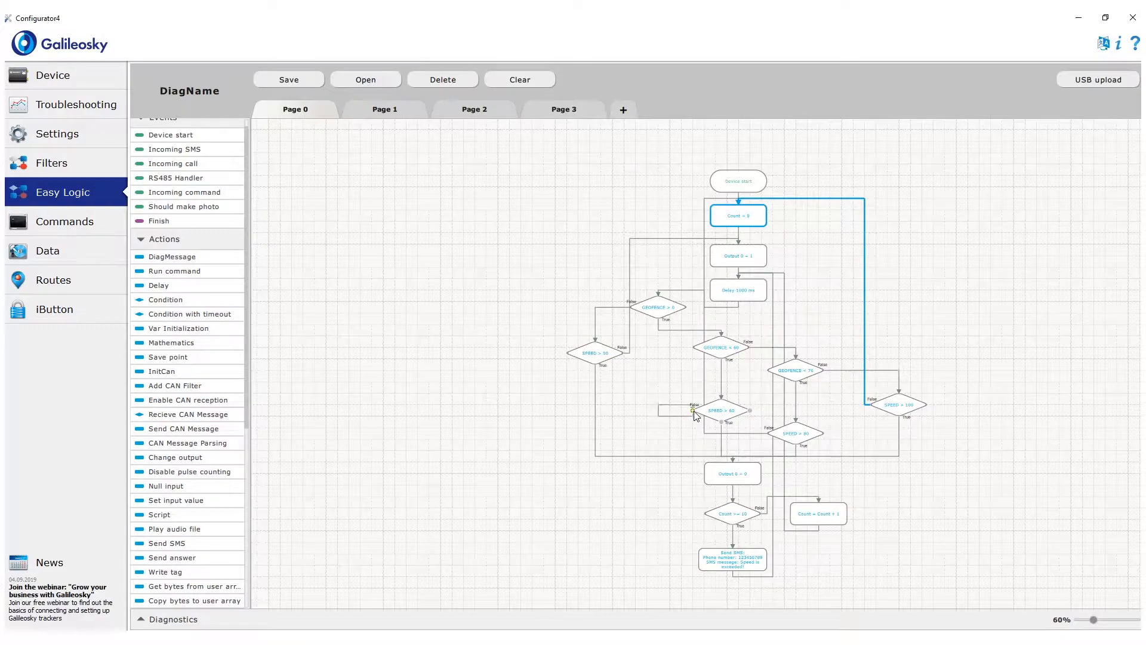
left_click(594, 352)
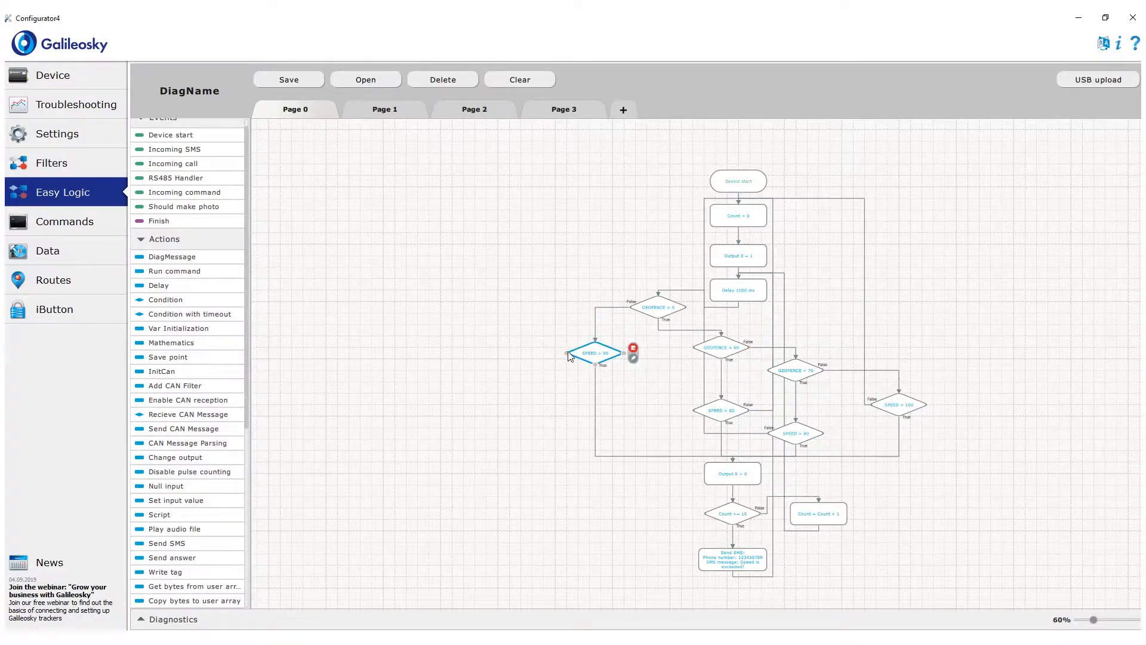